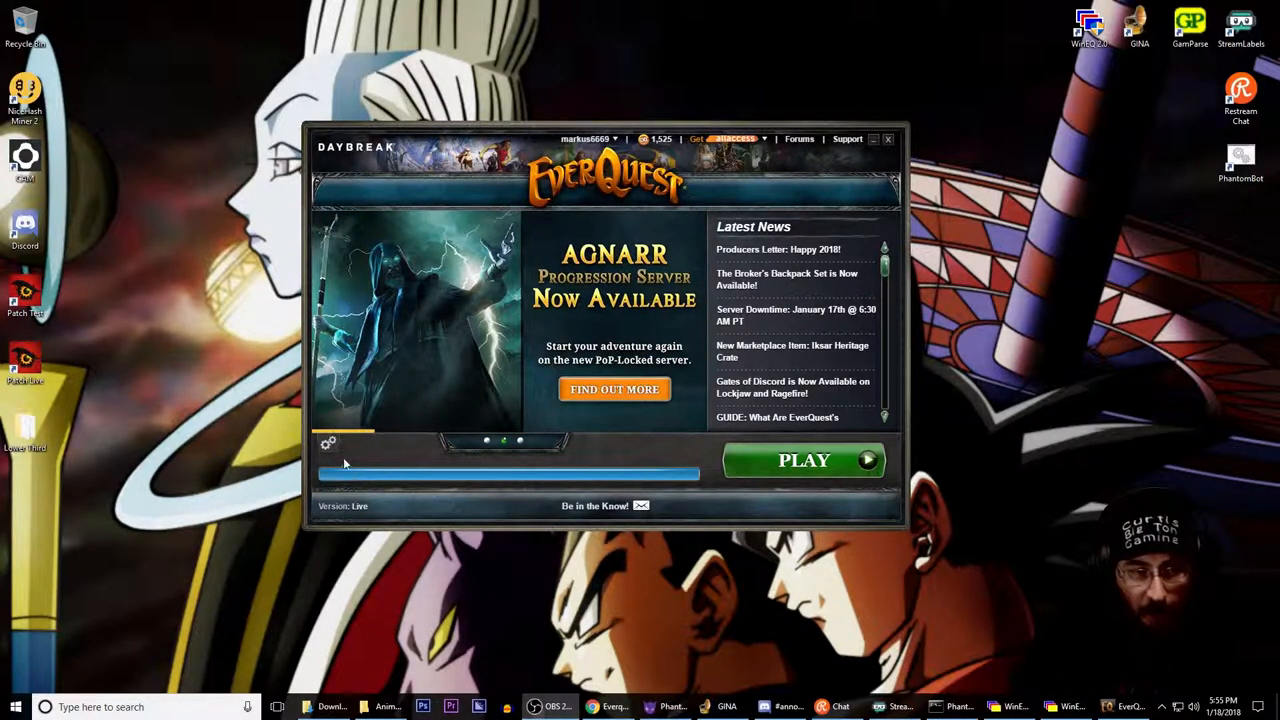
mouse_move(276, 448)
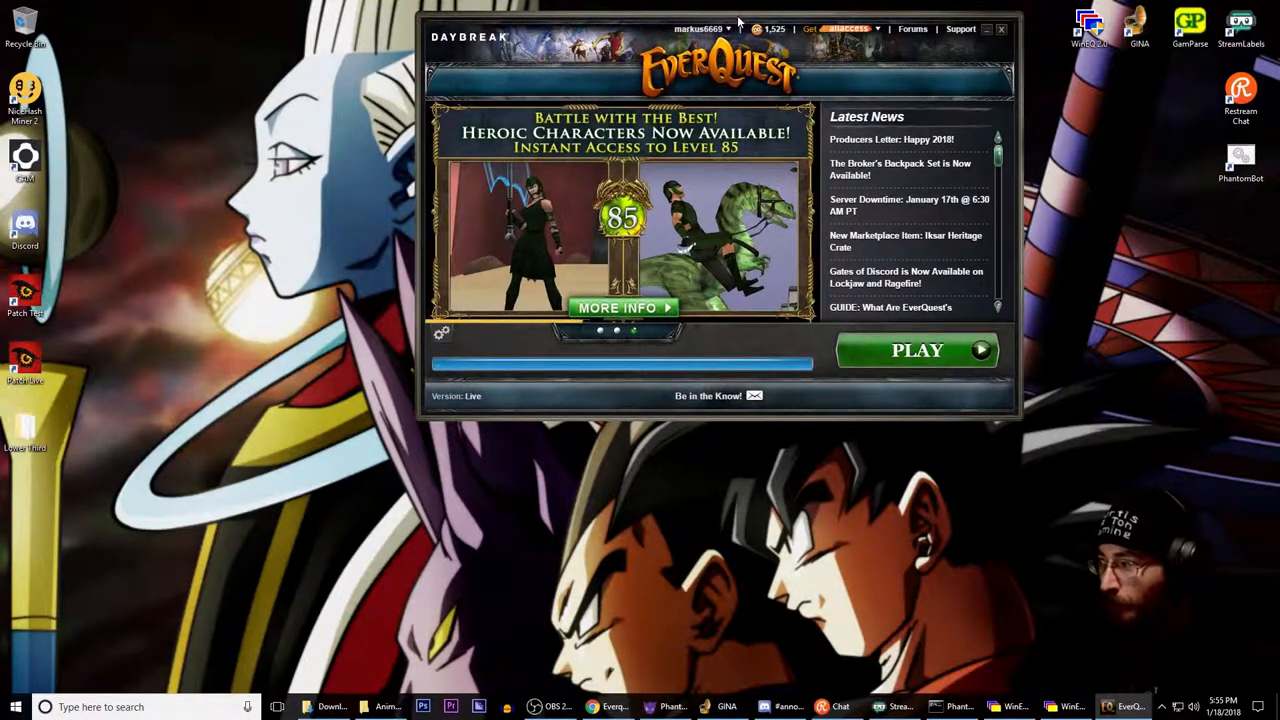
mouse_move(70, 348)
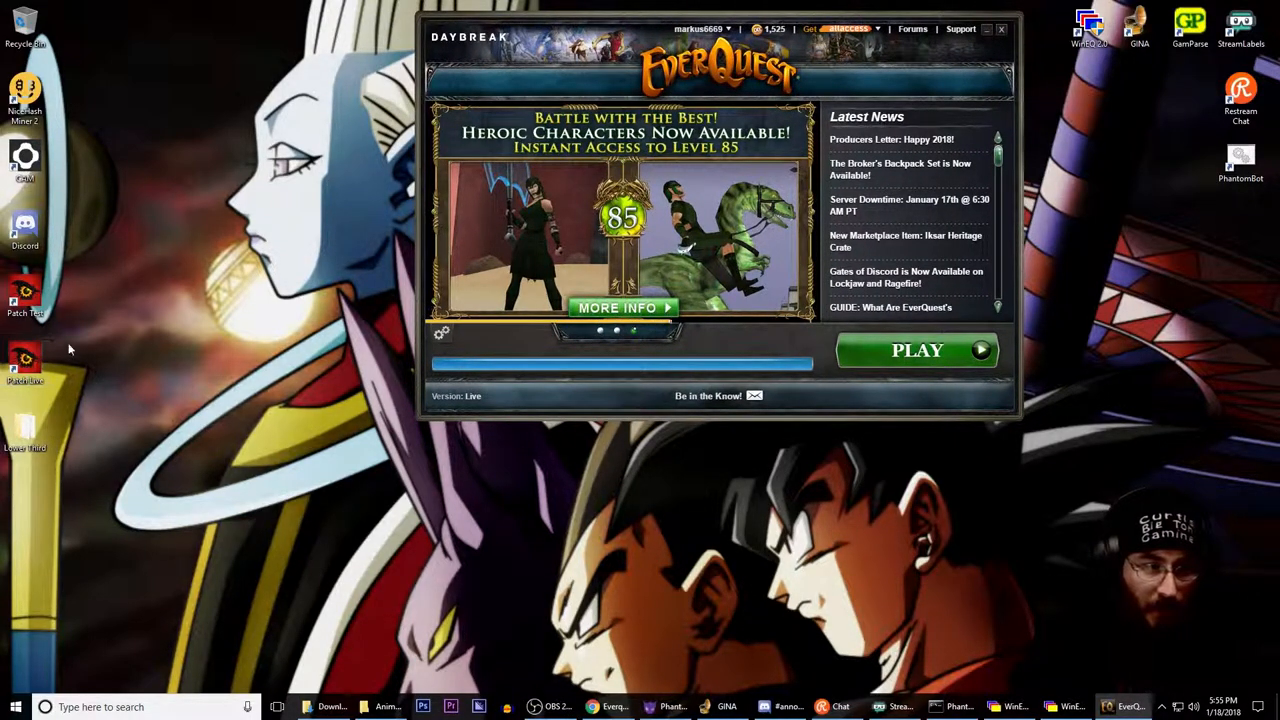
mouse_move(648, 44)
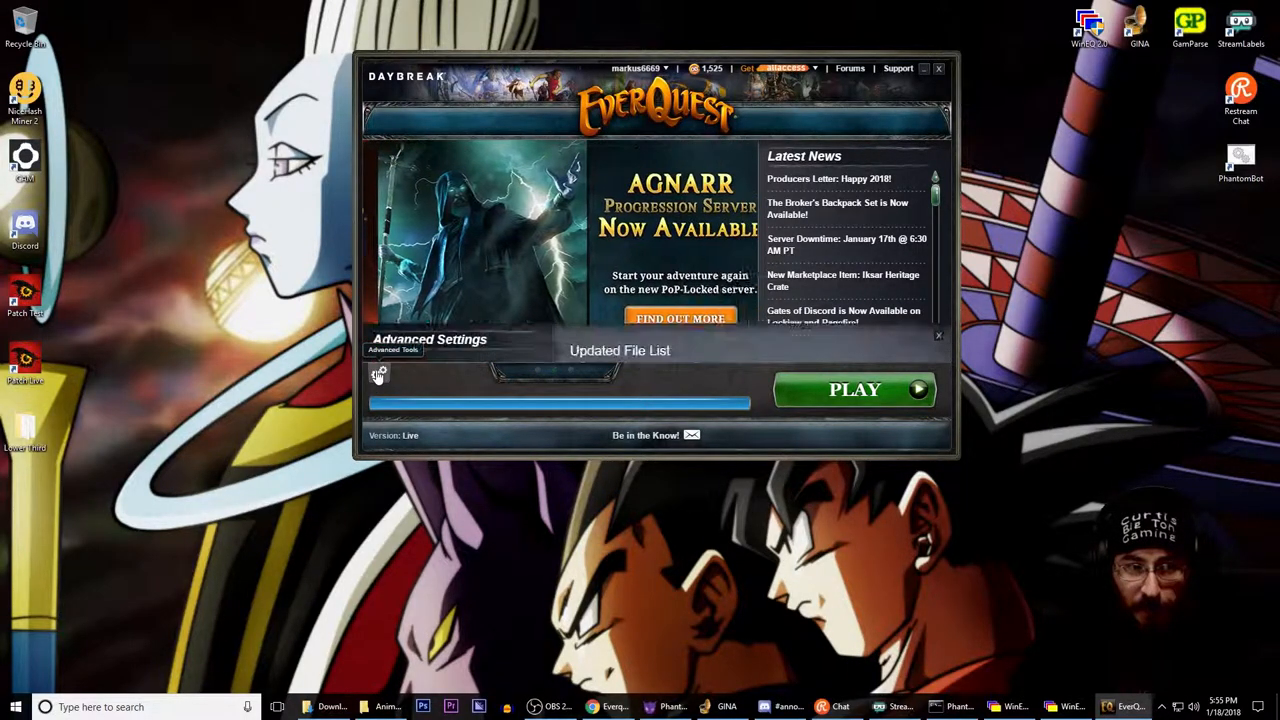
Show the Updated File List of replaced and patched game files in Advanced Settings.
click(378, 374)
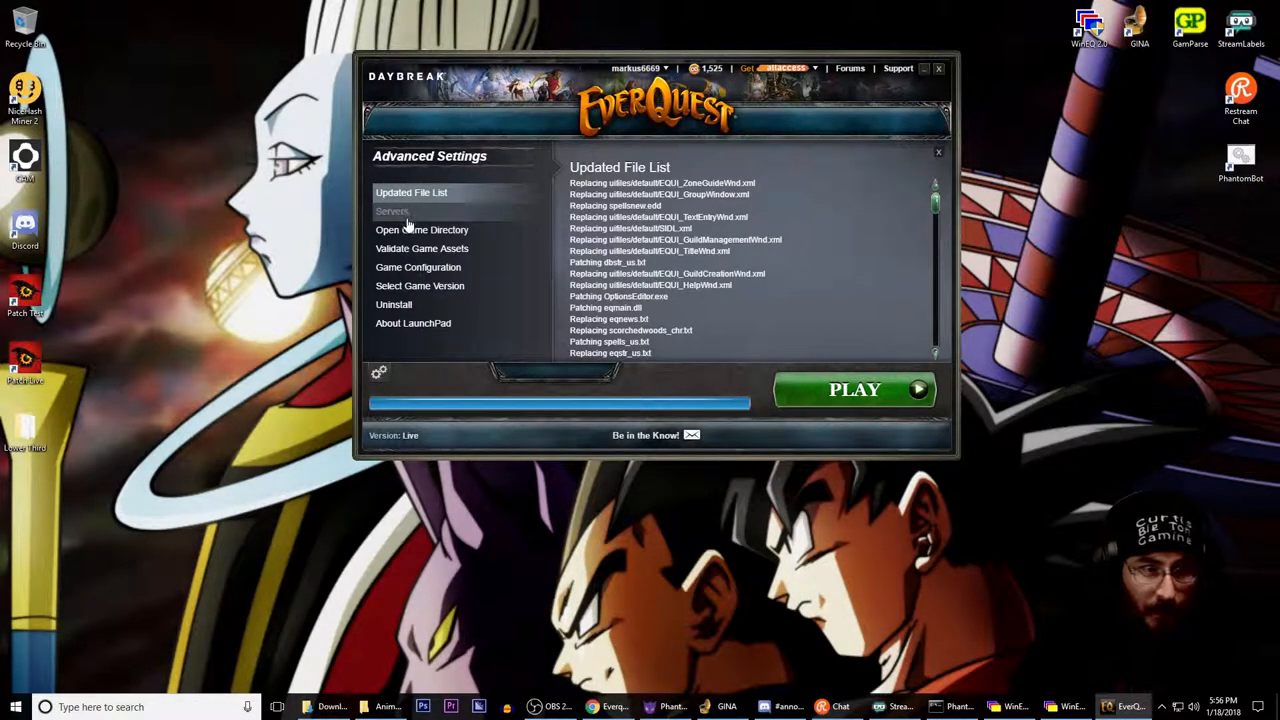
mouse_move(418, 268)
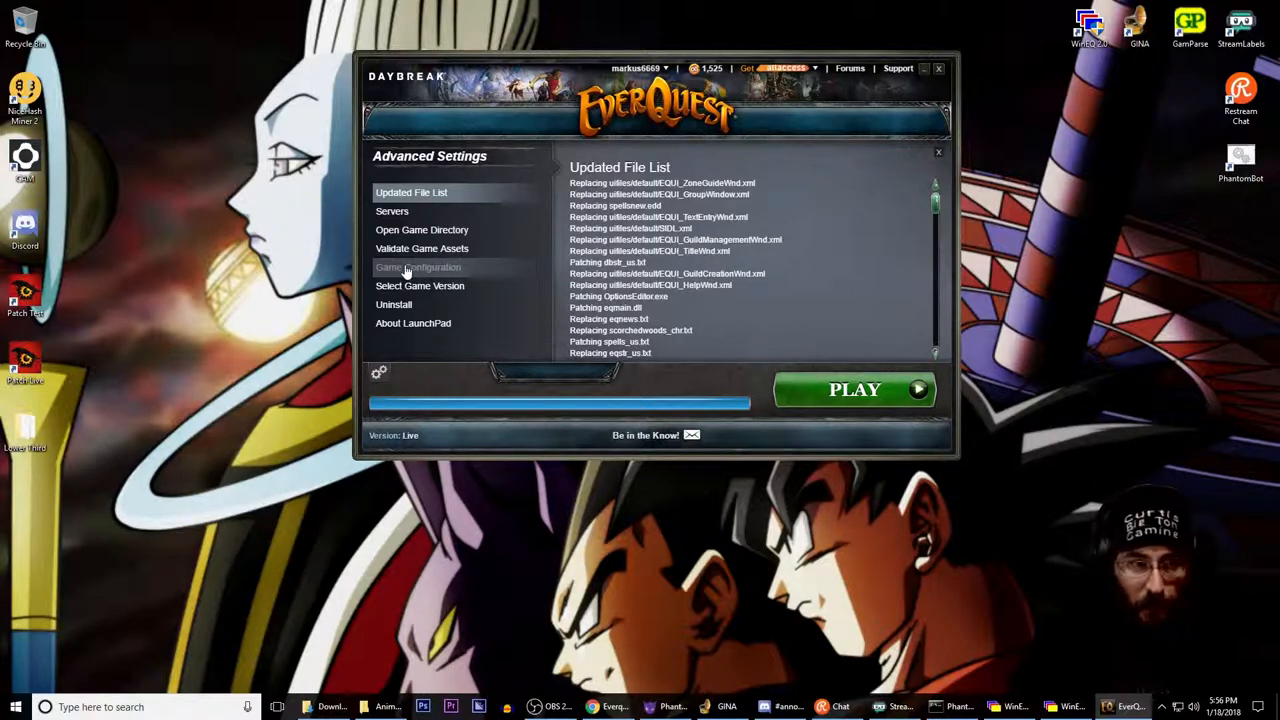
Begin Game Configuration and continue with the NVIDIA GeForce GTX 1070 video card kept.
click(418, 268)
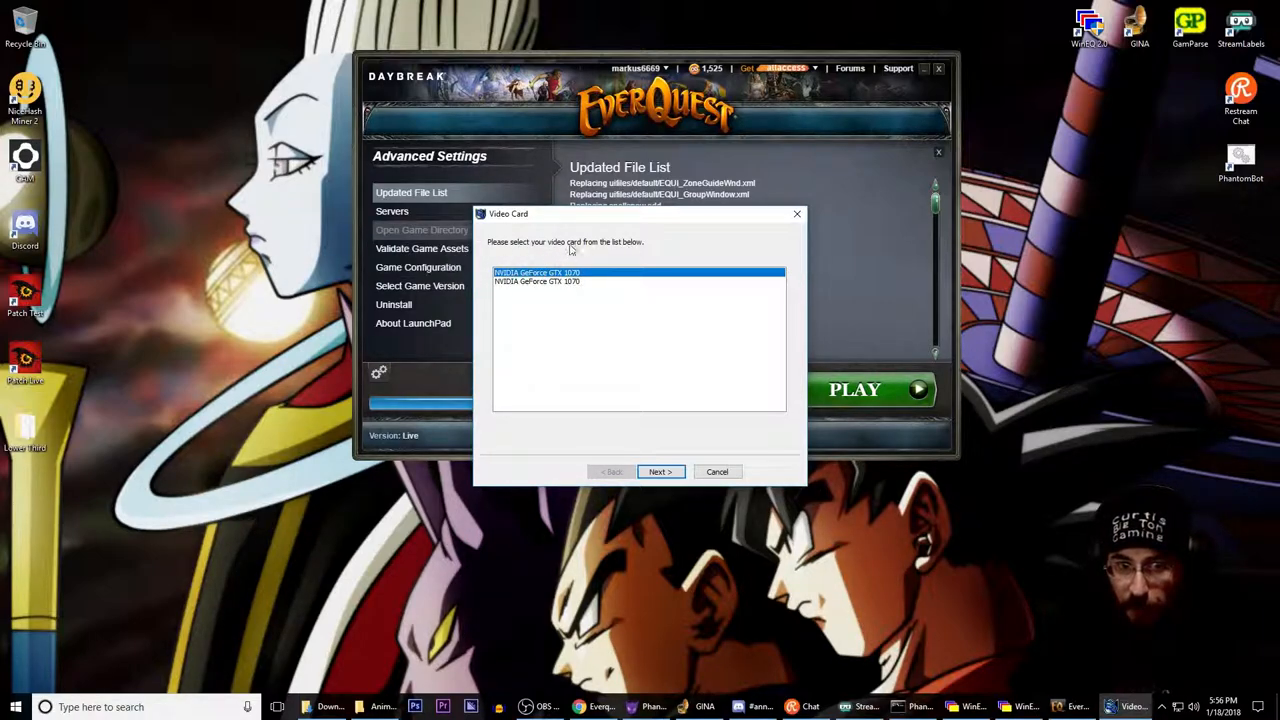
mouse_move(576, 378)
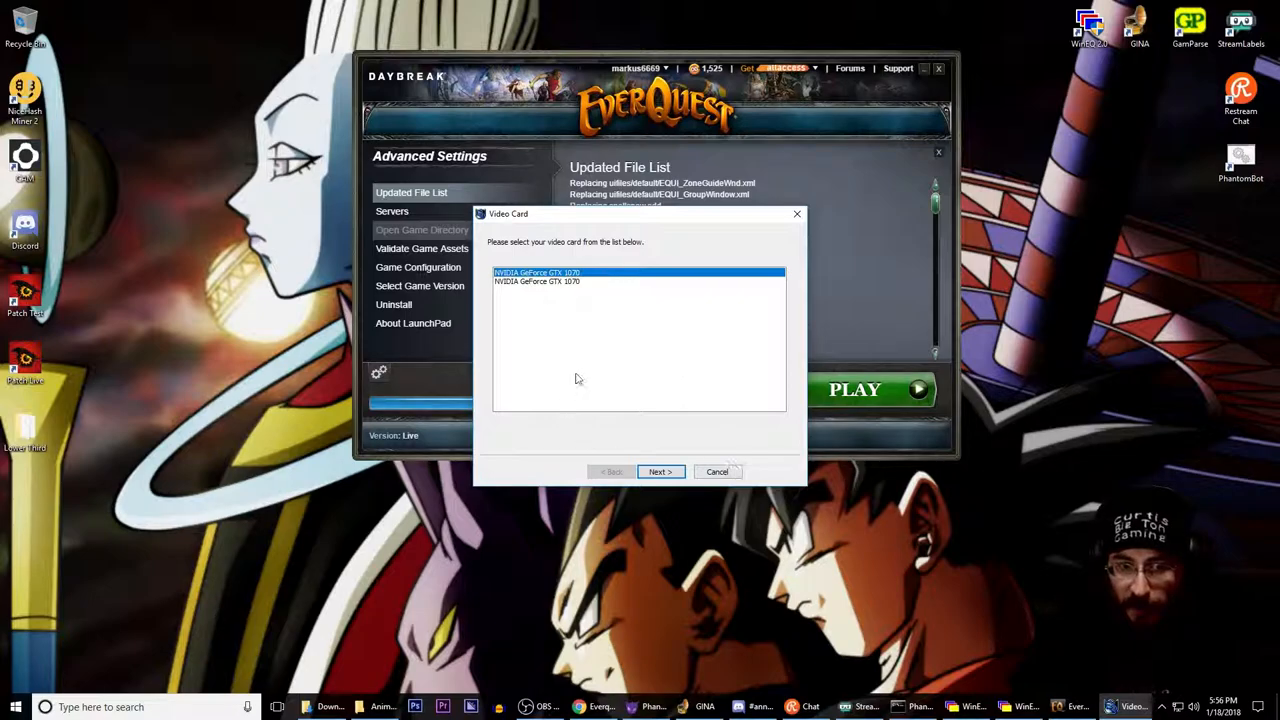
mouse_move(556, 280)
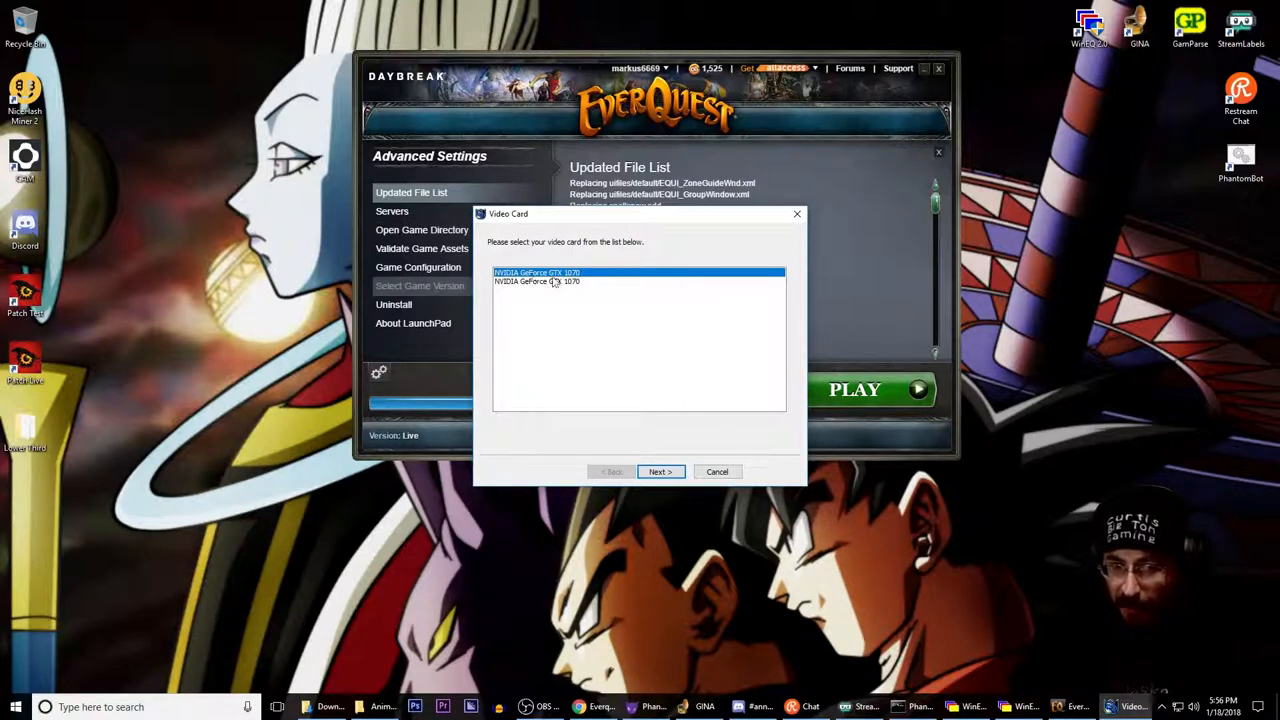
mouse_move(688, 382)
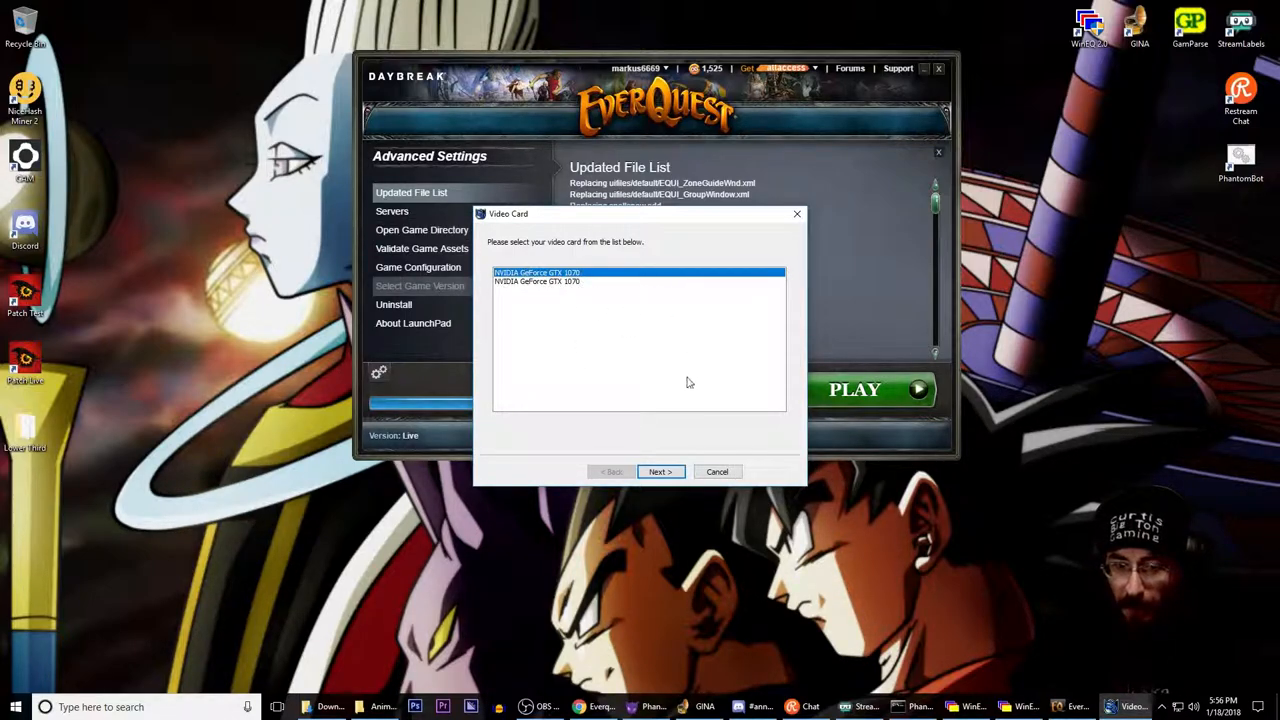
mouse_move(528, 244)
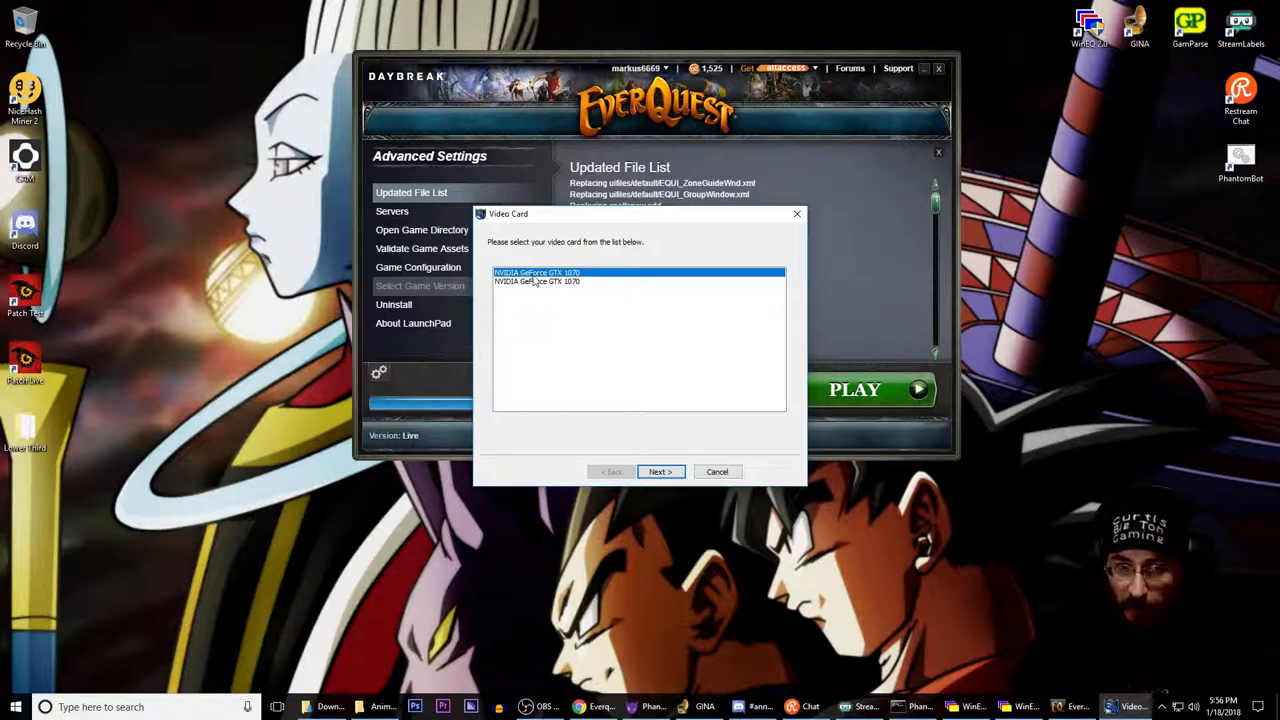
click(660, 472)
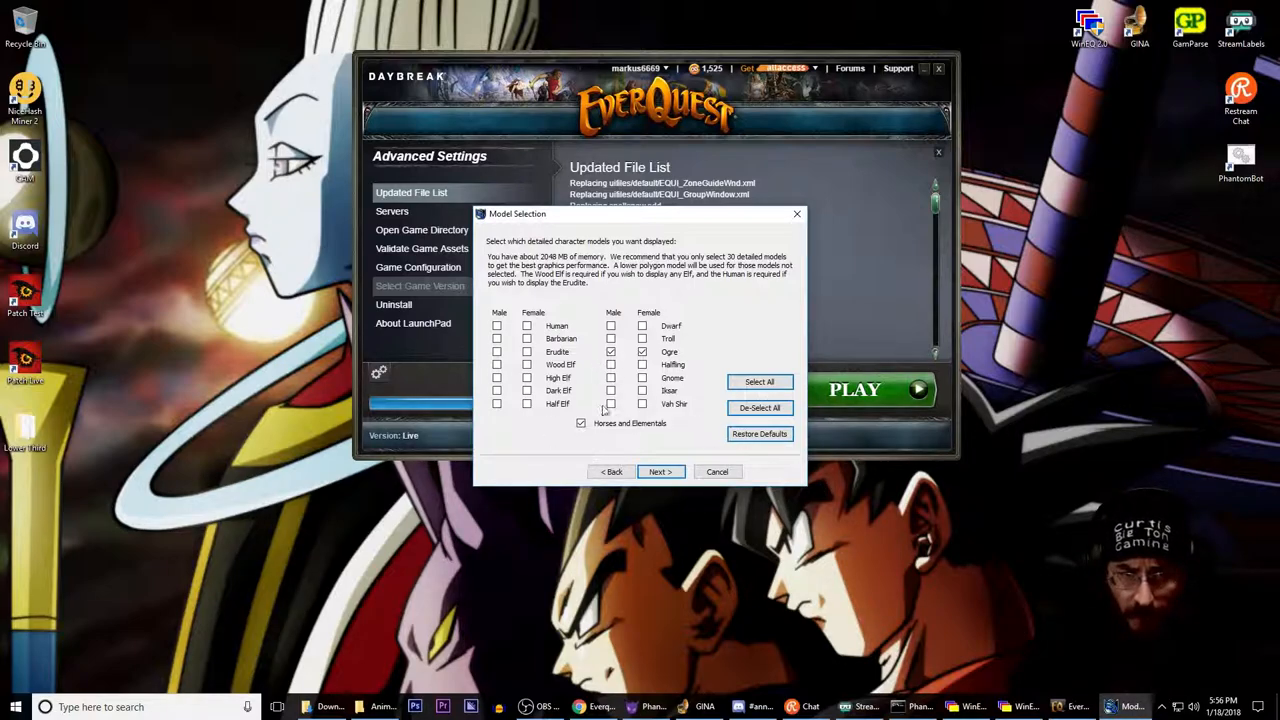
mouse_move(1104, 408)
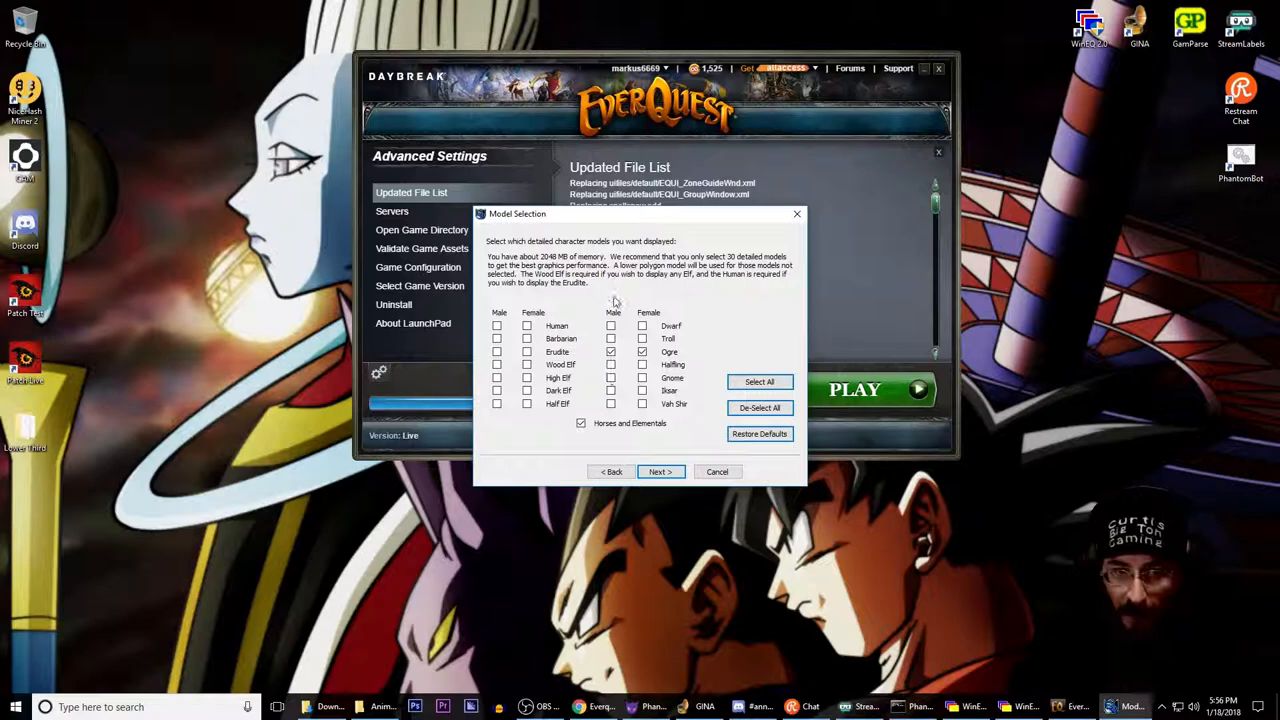
mouse_move(572, 452)
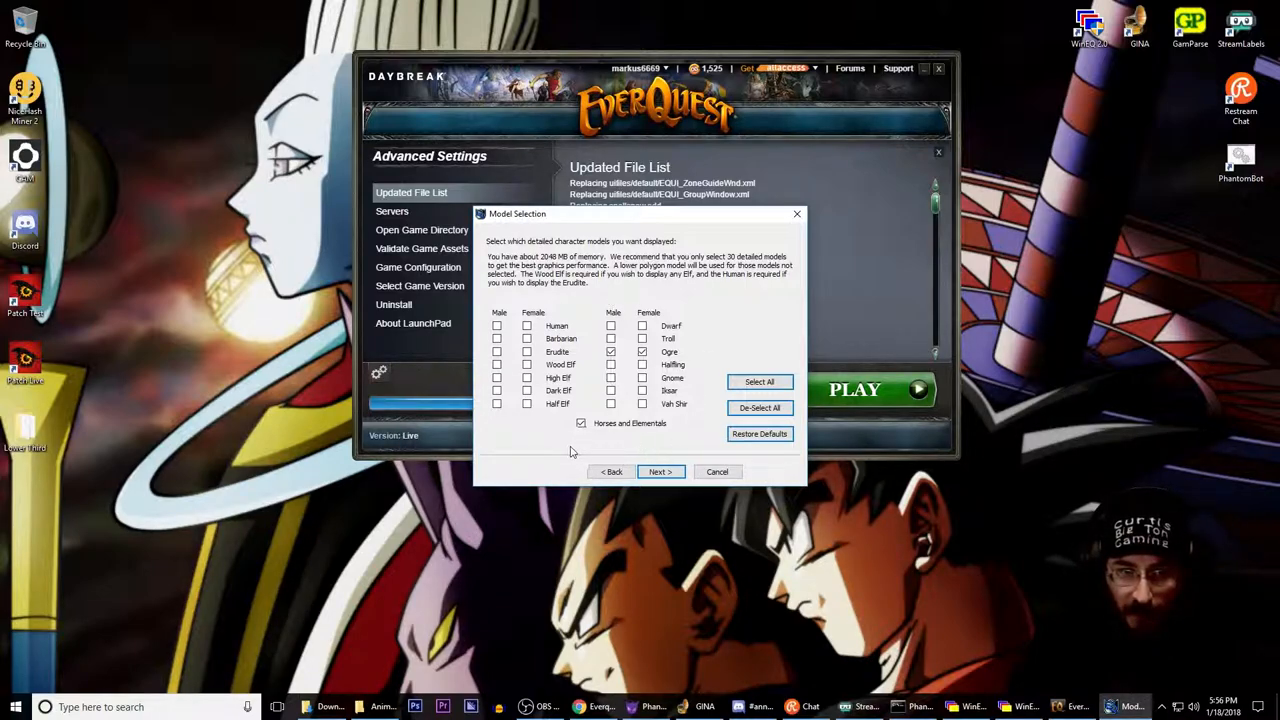
mouse_move(628, 438)
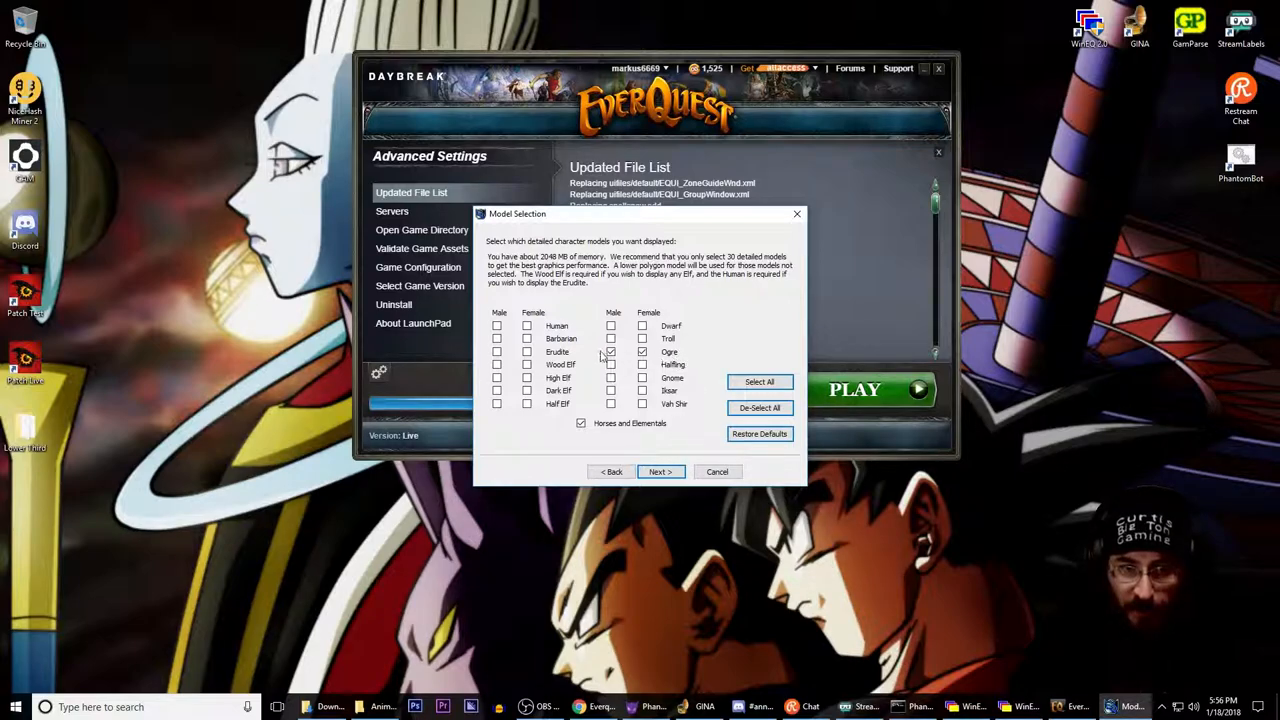
Enable detailed models only for Male and Female Vah Shir and proceed to engine settings.
click(612, 352)
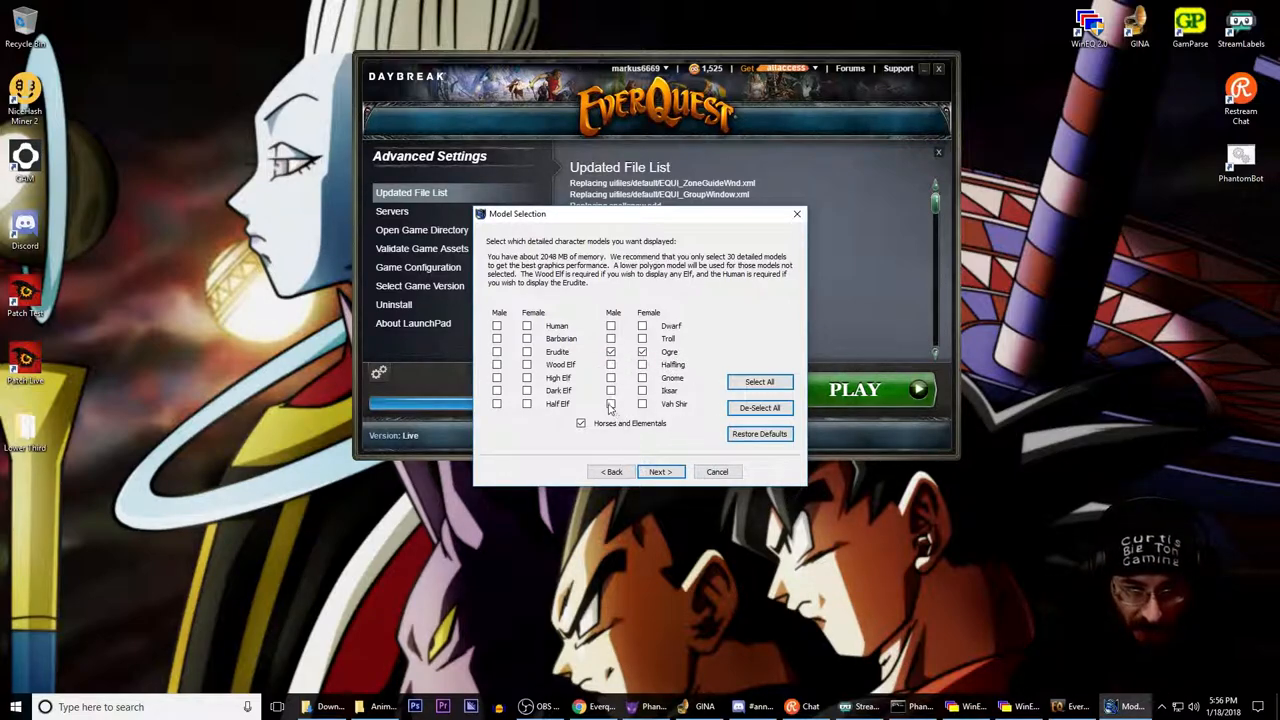
click(642, 404)
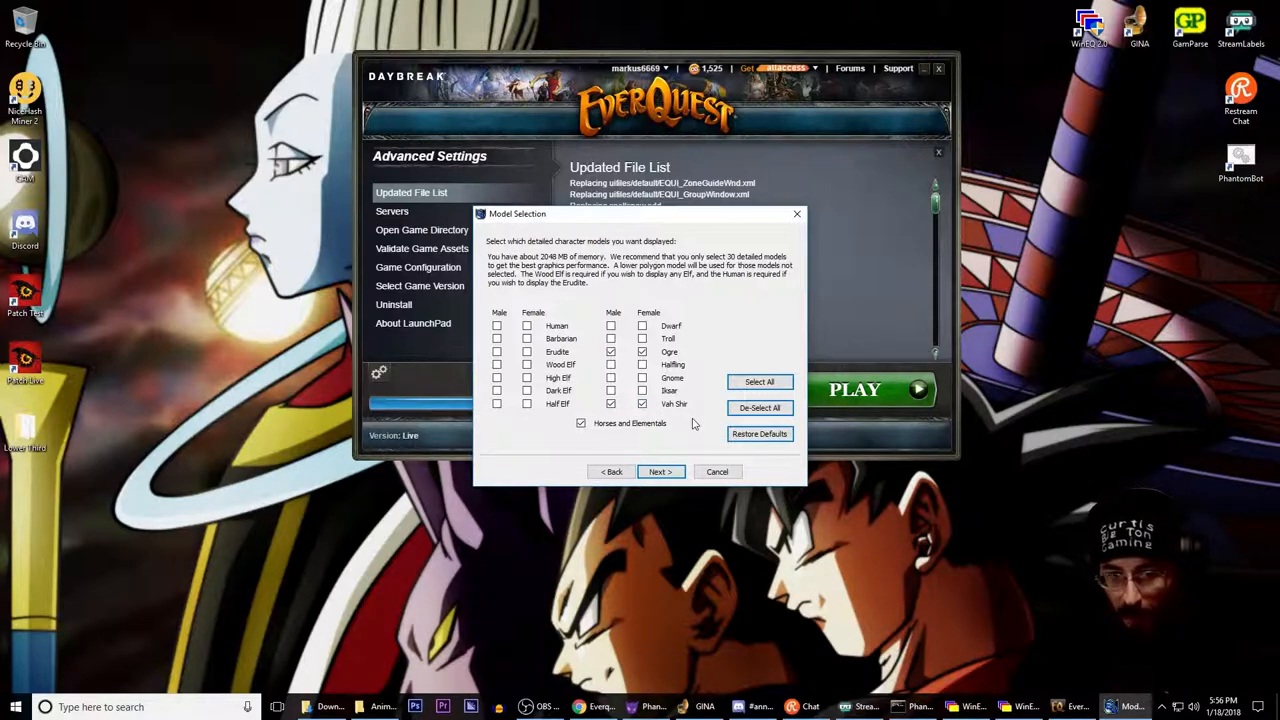
mouse_move(684, 414)
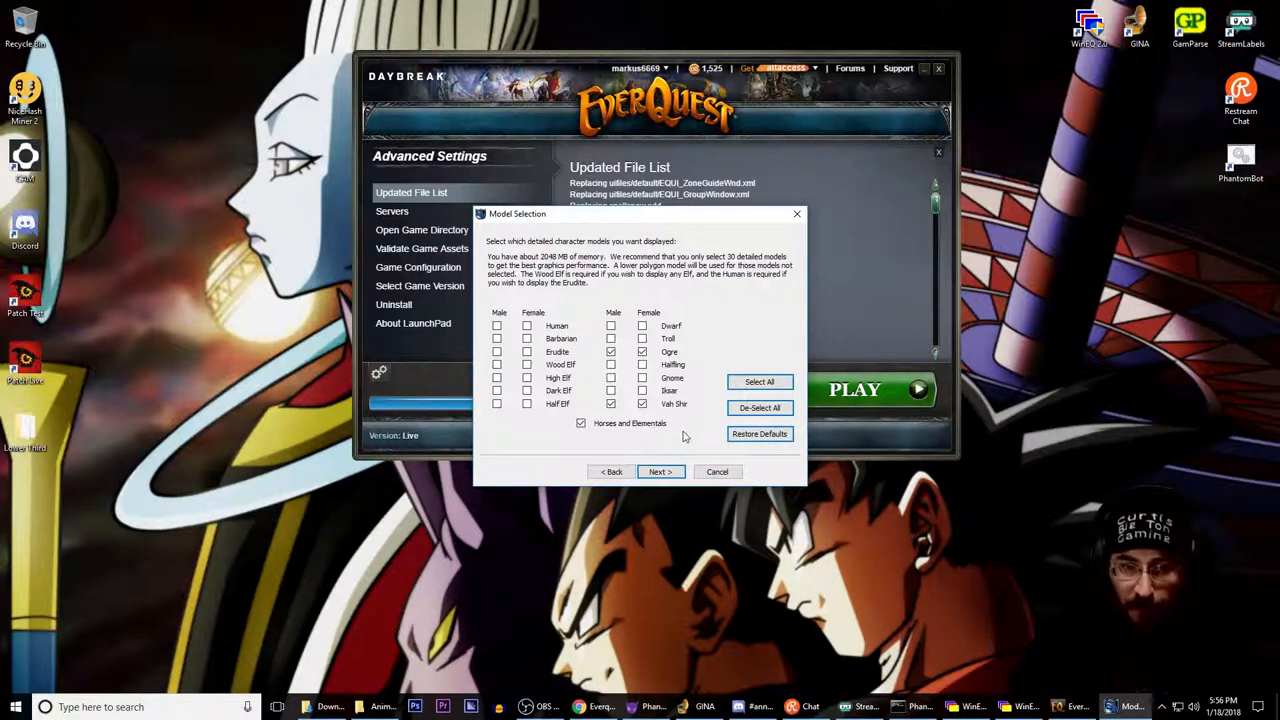
mouse_move(720, 426)
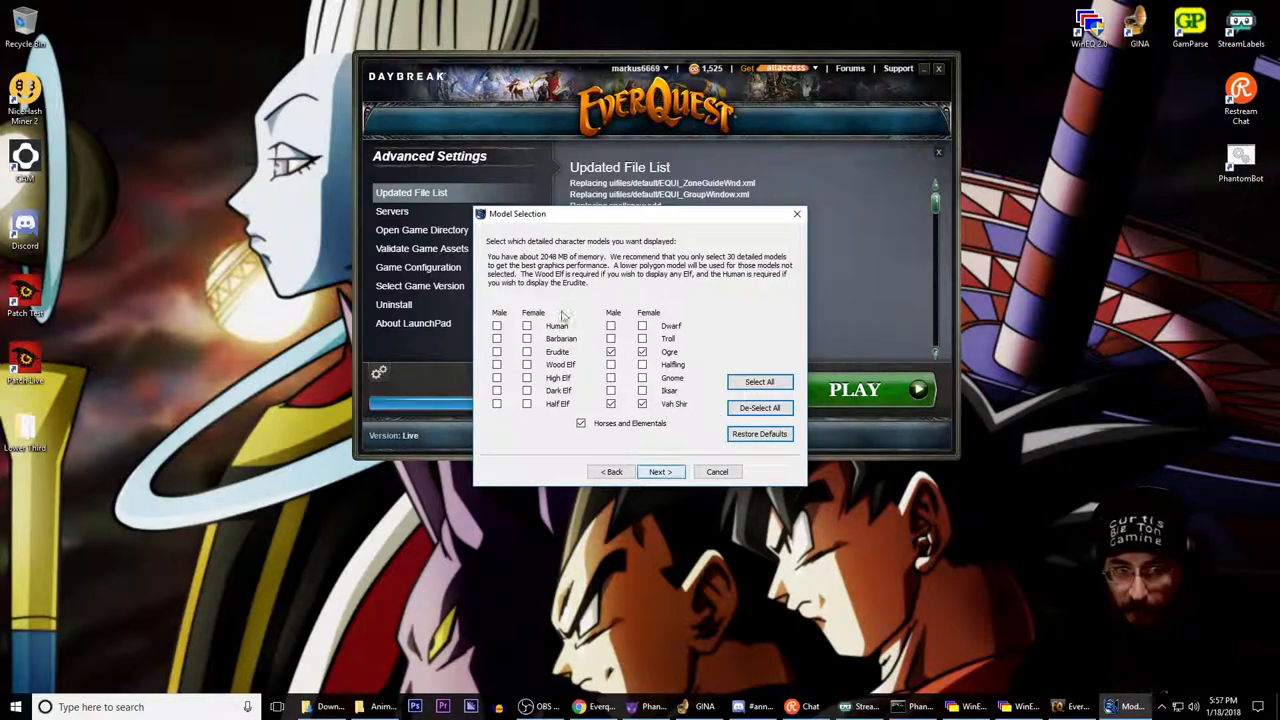
mouse_move(668, 532)
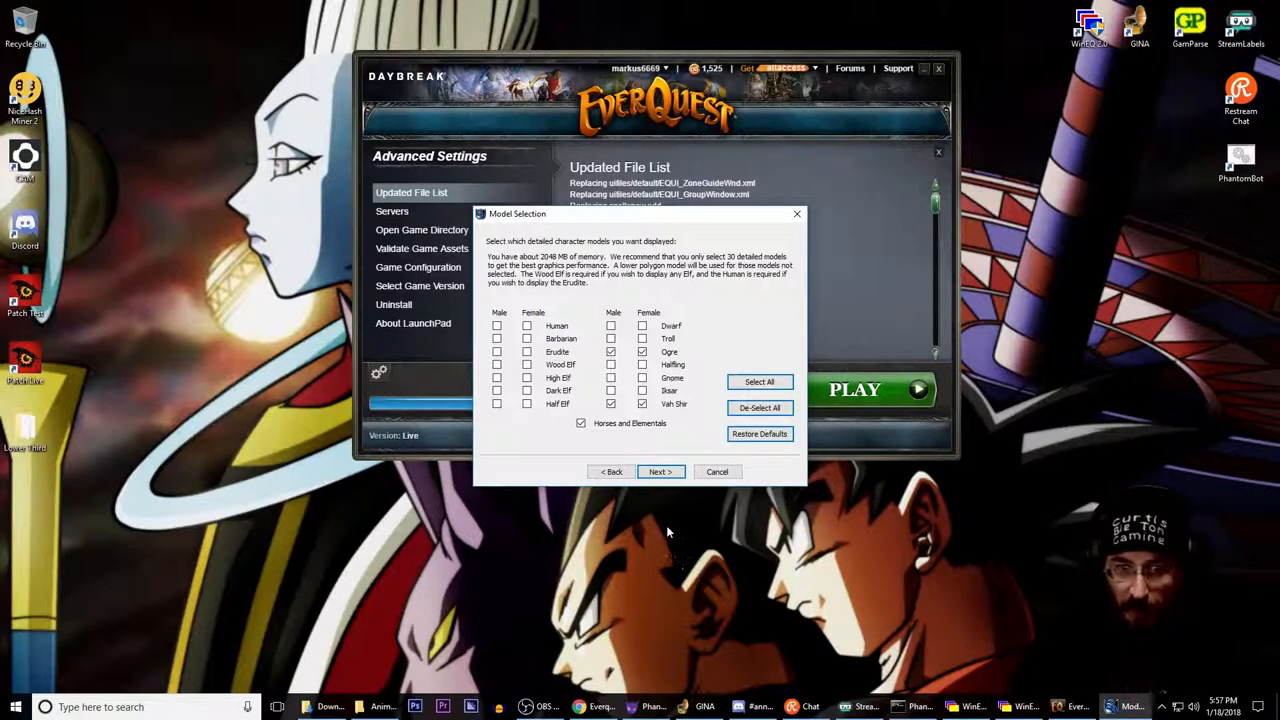
click(660, 472)
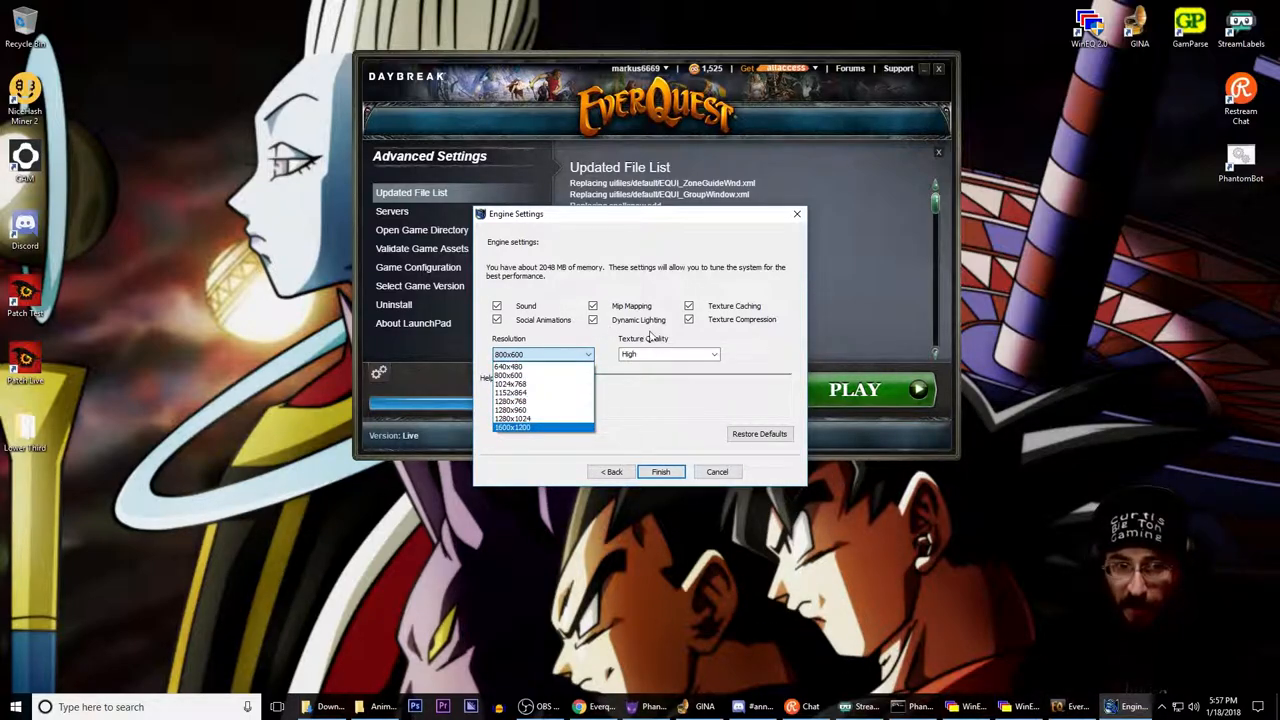
Set resolution to 1600x1200 with High texture quality and finish the wizard.
click(712, 354)
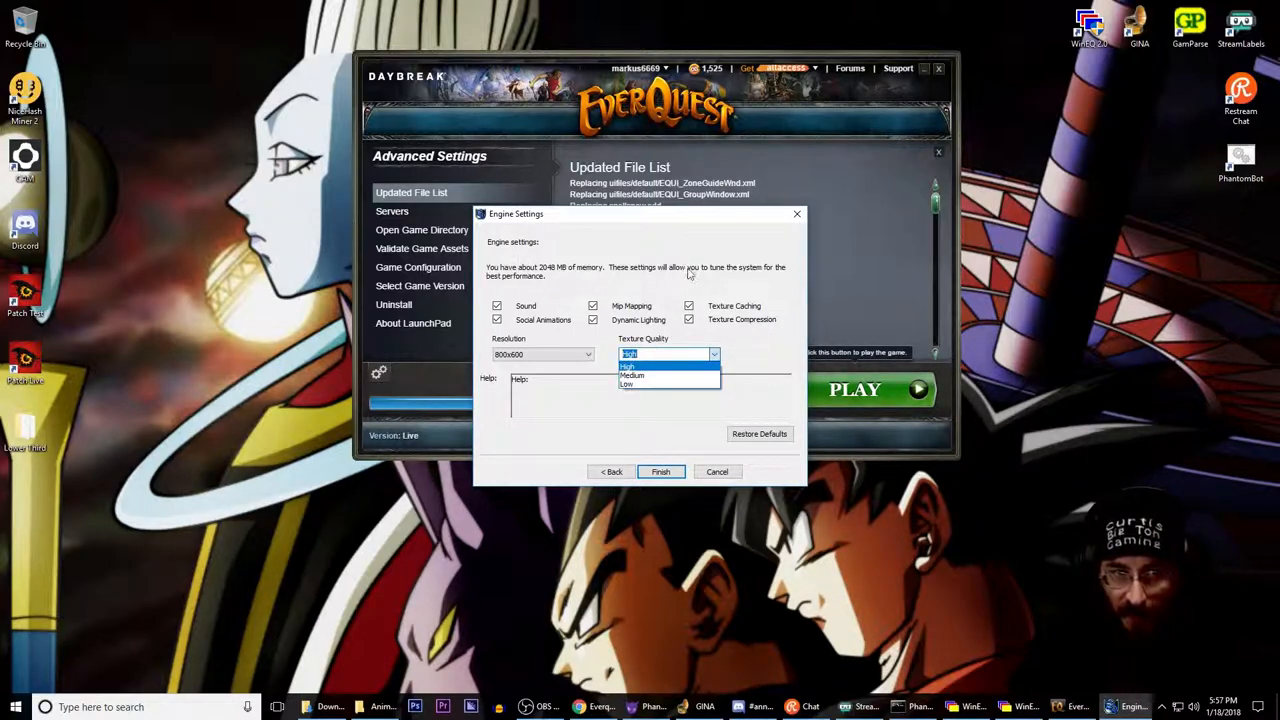
click(668, 354)
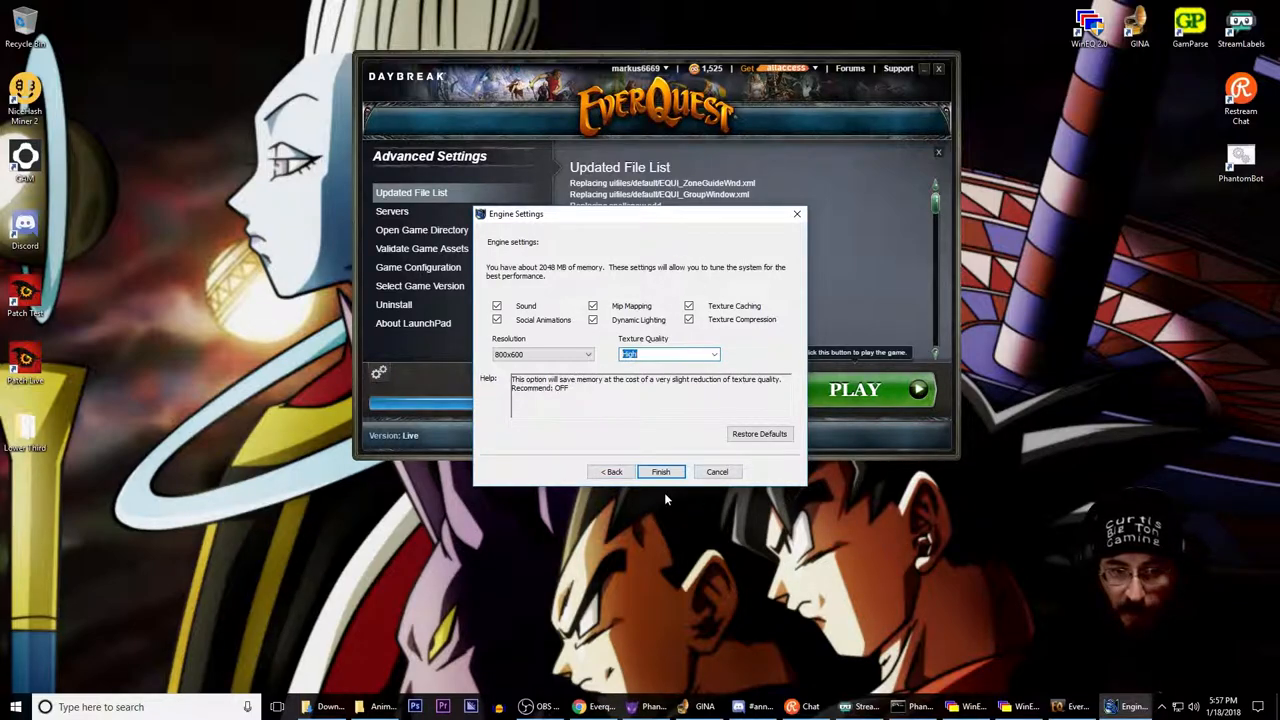
mouse_move(544, 354)
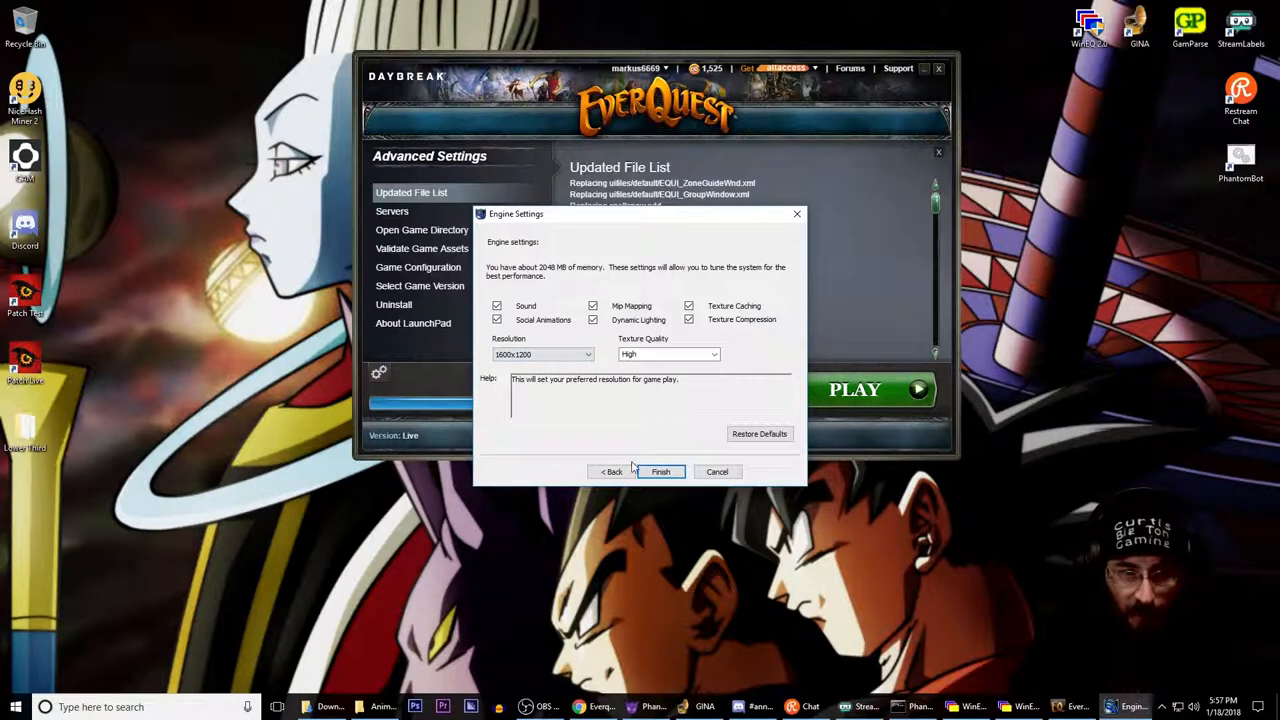
click(660, 472)
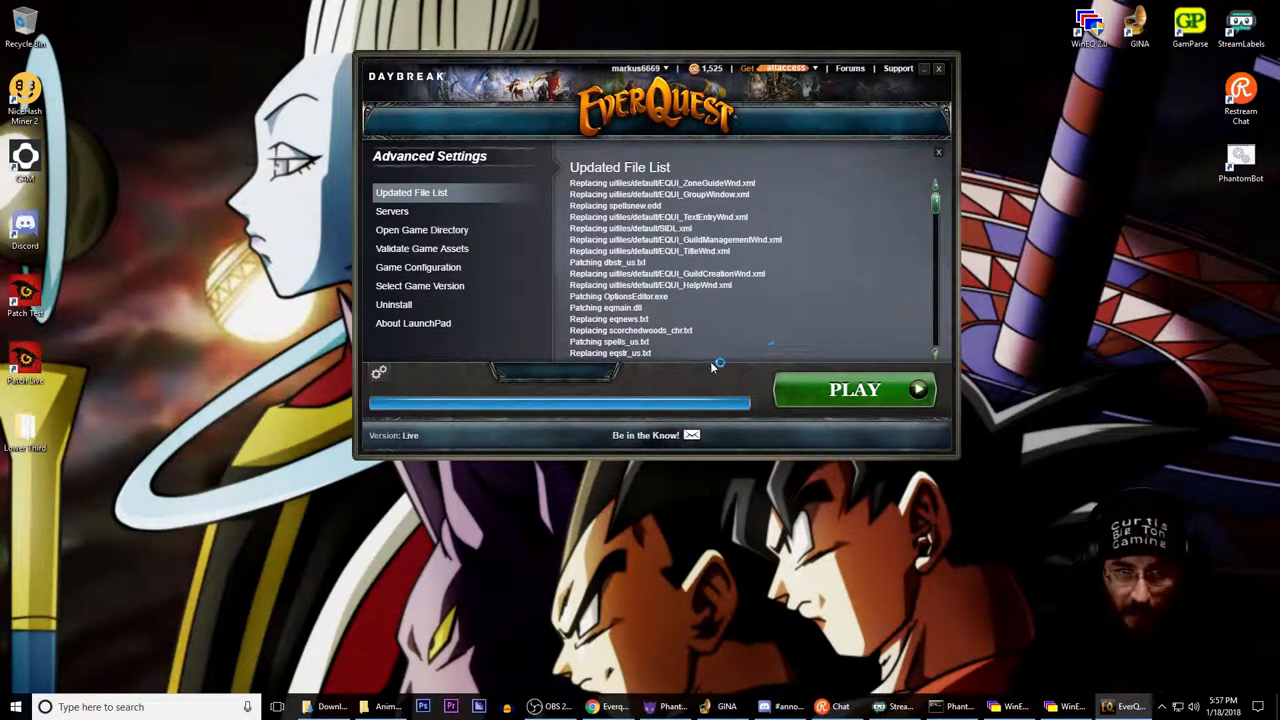
mouse_move(890, 396)
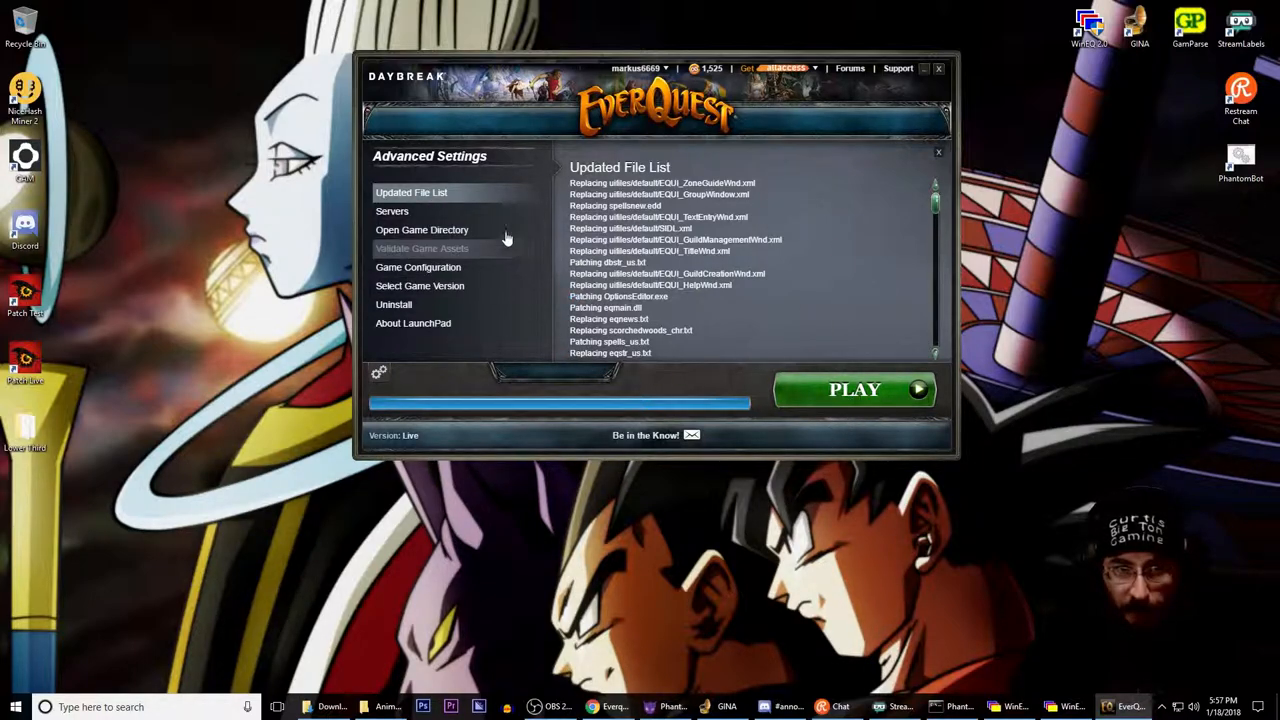
mouse_move(856, 540)
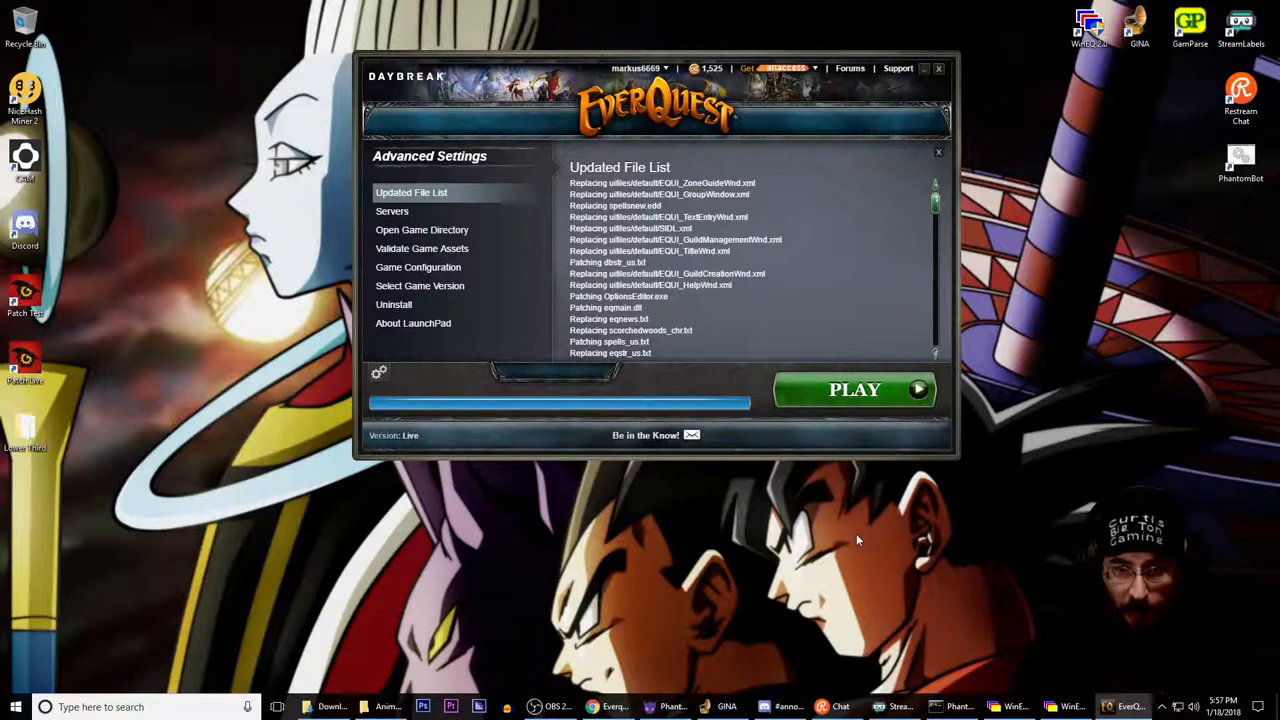
mouse_move(1200, 510)
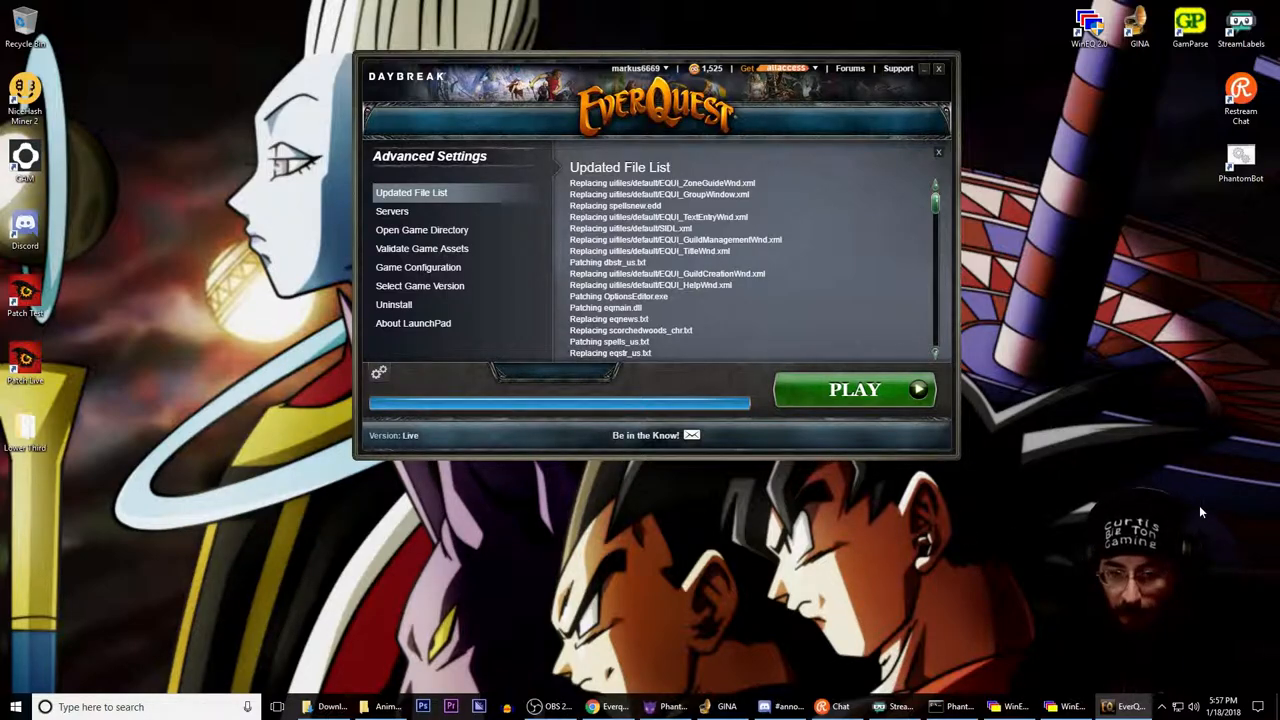